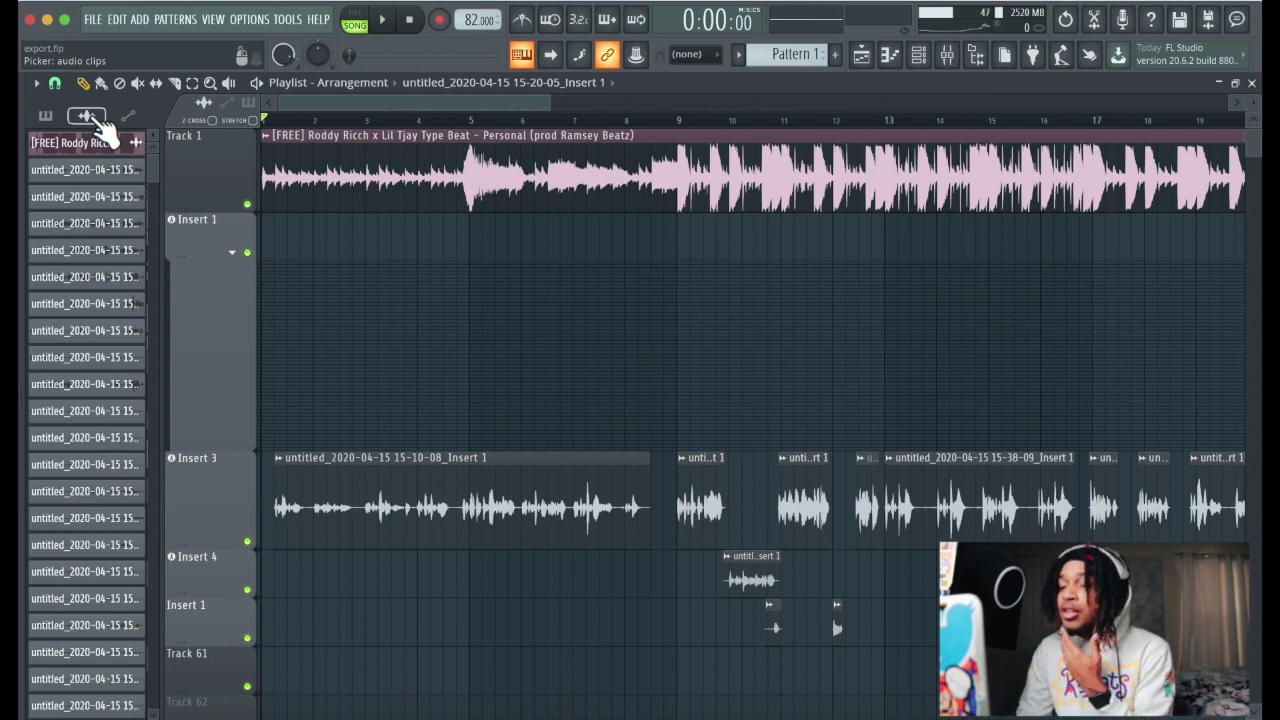
Delete the unwanted audio clip channels from the Picker and confirm the no-undo deletion.
{"action": "left_click", "coordinate": [78, 122]}
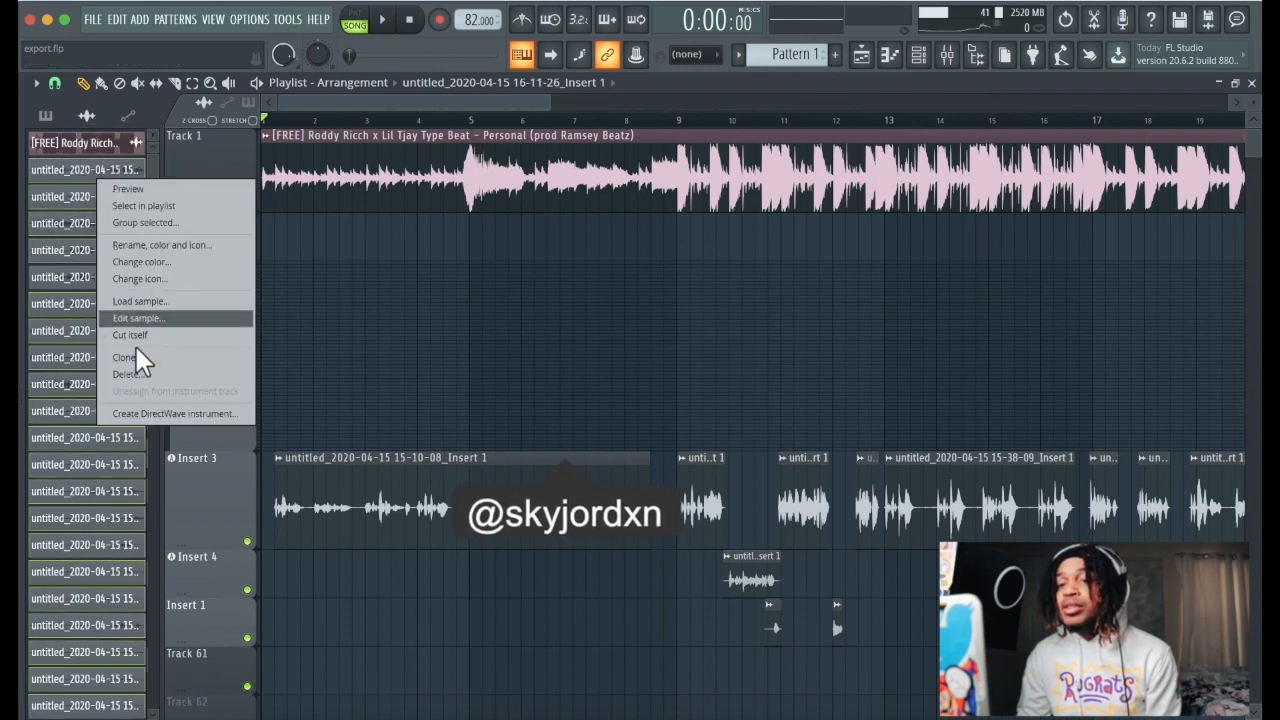
{"action": "left_click", "coordinate": [124, 374]}
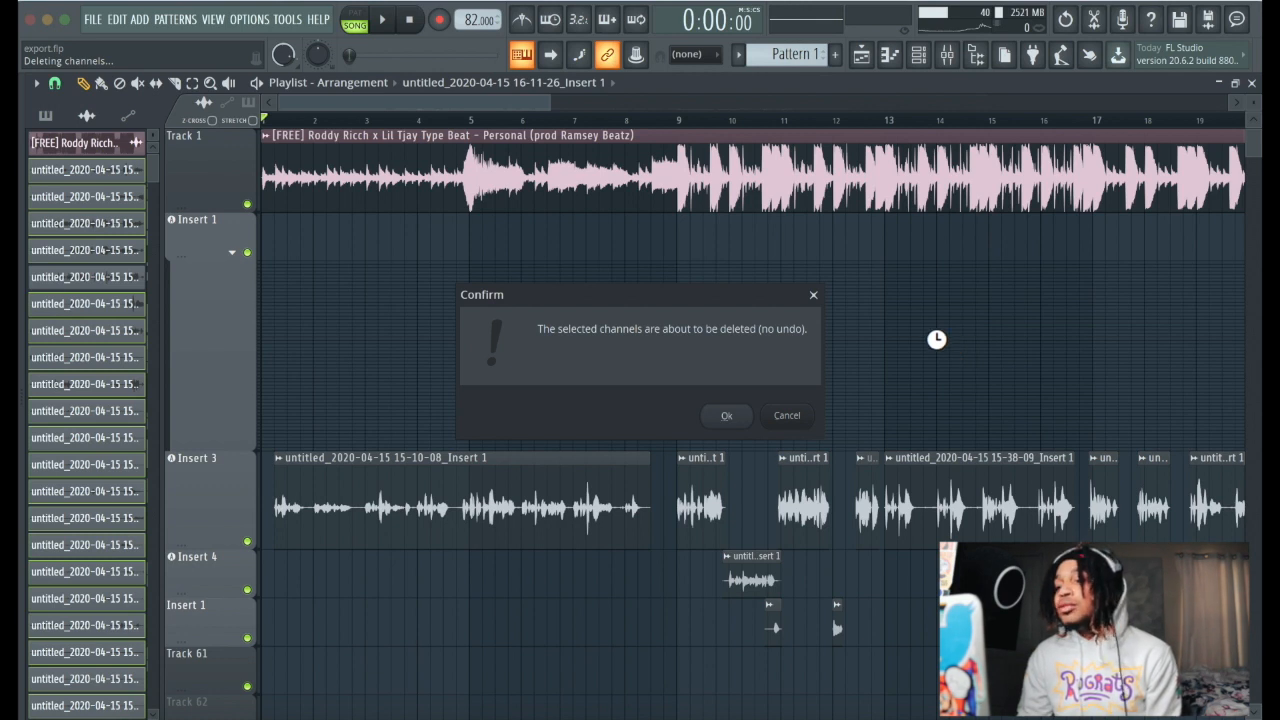
{"action": "mouse_move", "coordinate": [916, 330]}
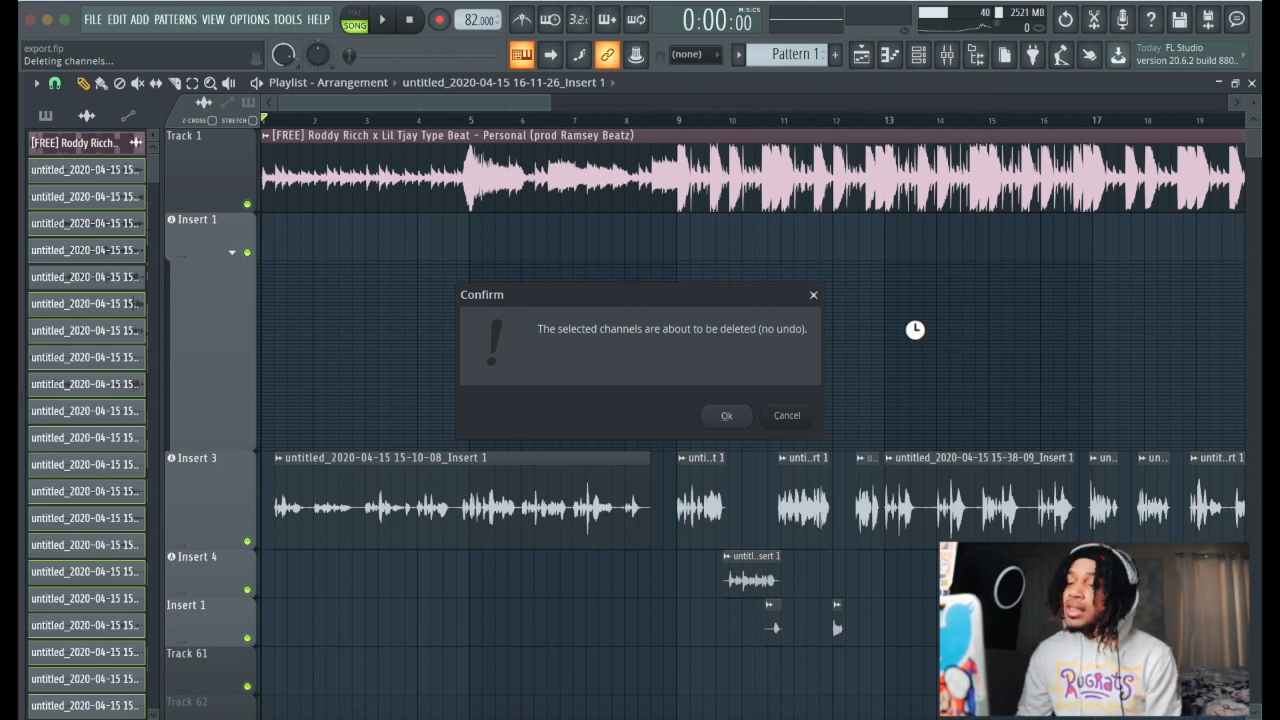
{"action": "mouse_move", "coordinate": [812, 328]}
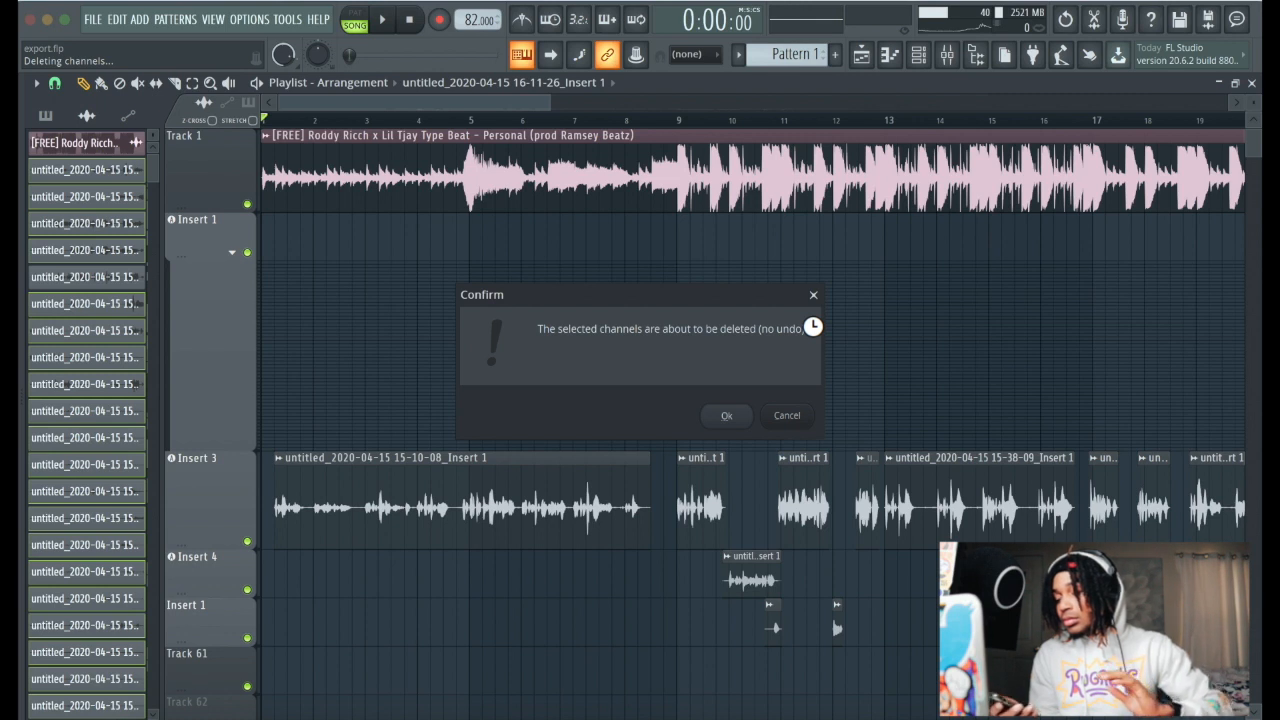
{"action": "left_click", "coordinate": [726, 414]}
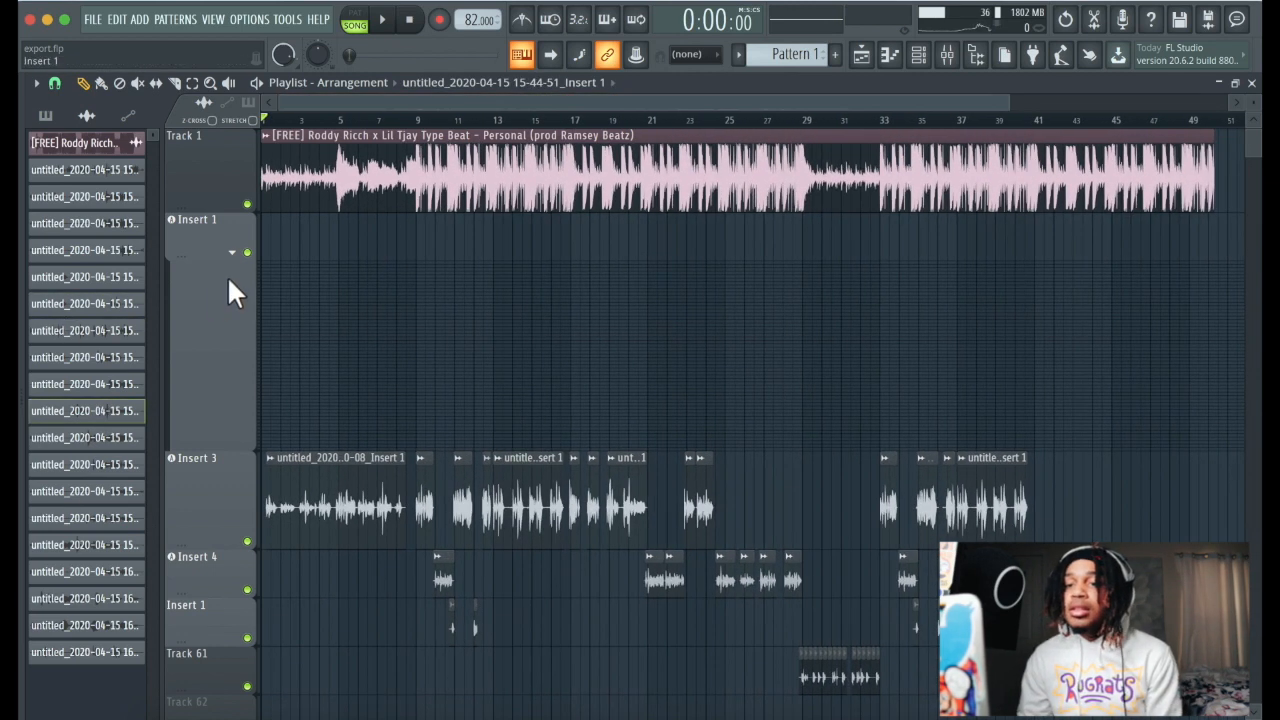
Delete the empty Insert 1 playlist track so the vocal tracks move up under the beat.
{"action": "left_click", "coordinate": [232, 250]}
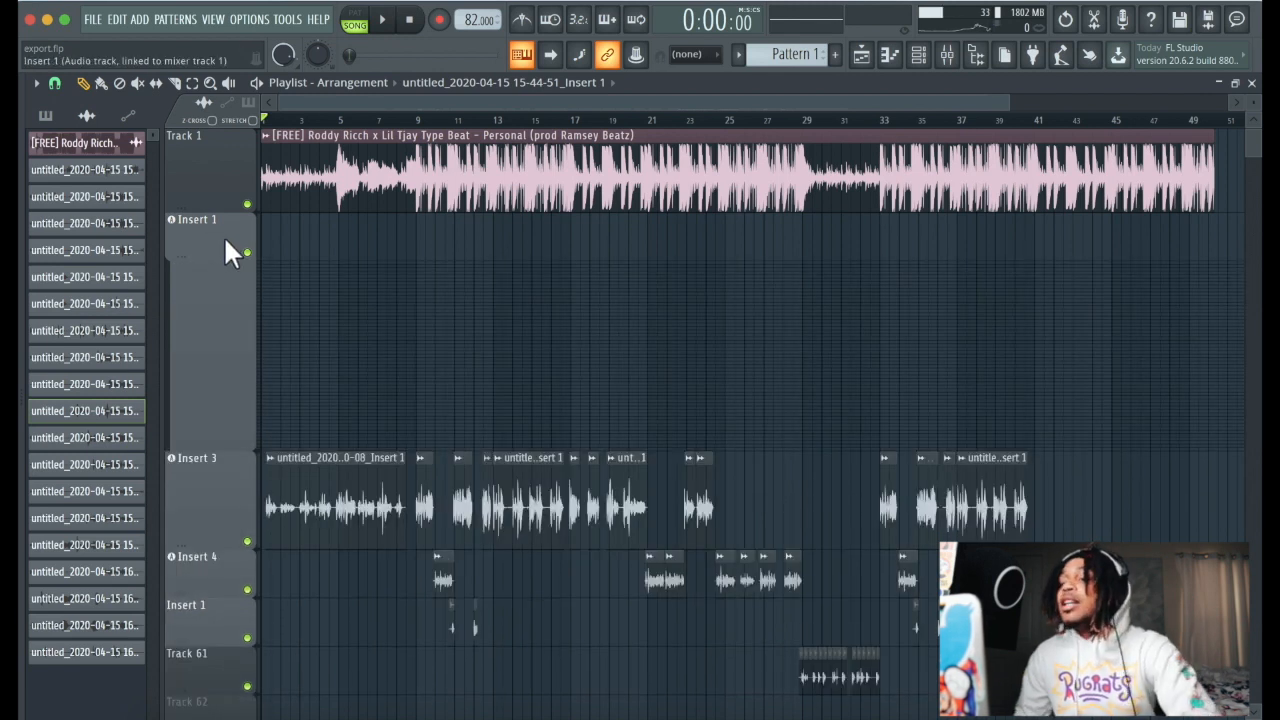
{"action": "right_click", "coordinate": [196, 218]}
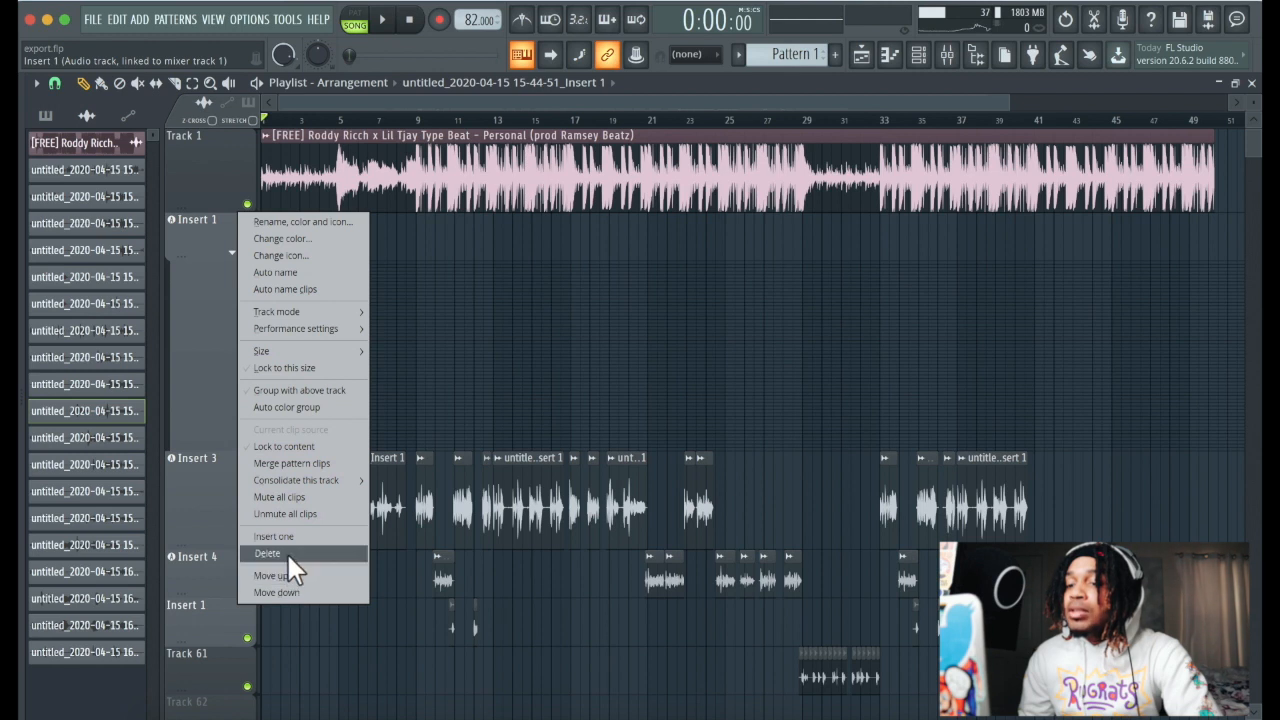
{"action": "left_click", "coordinate": [268, 554]}
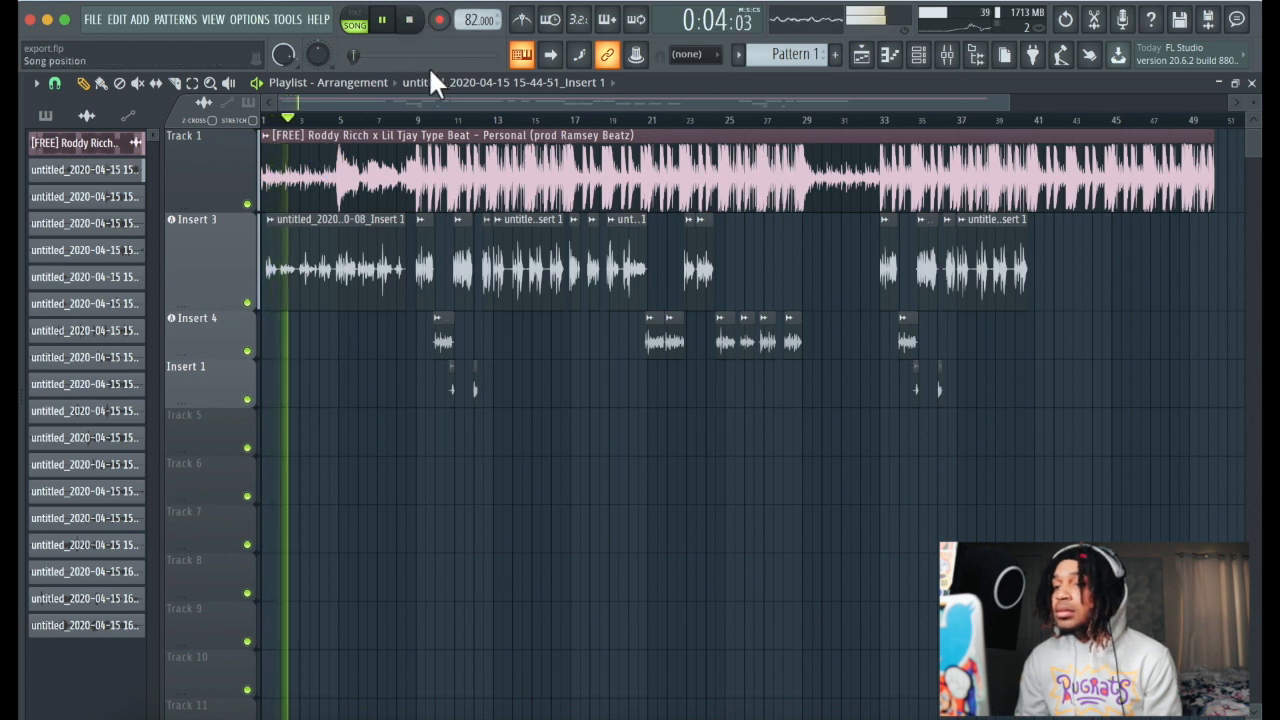
Return to song start and consolidate the Insert 3 vocal track into one WAV from song start.
{"action": "left_click", "coordinate": [400, 22]}
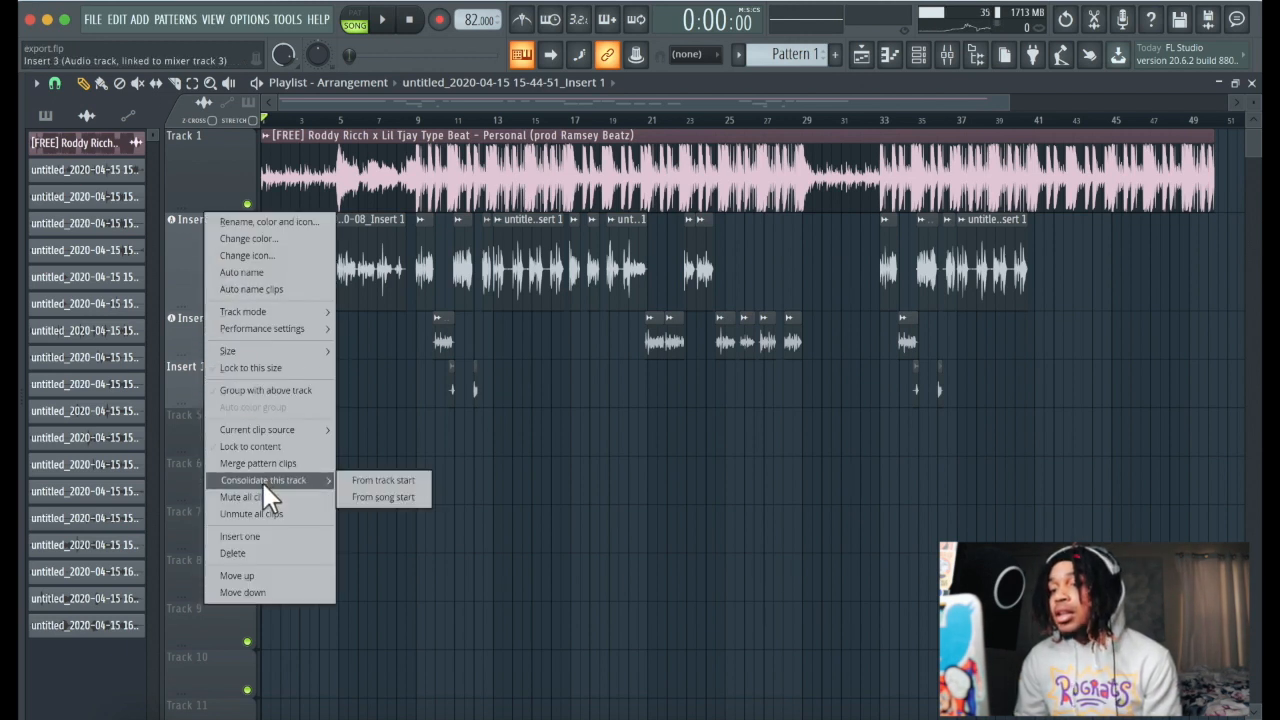
{"action": "mouse_move", "coordinate": [384, 480]}
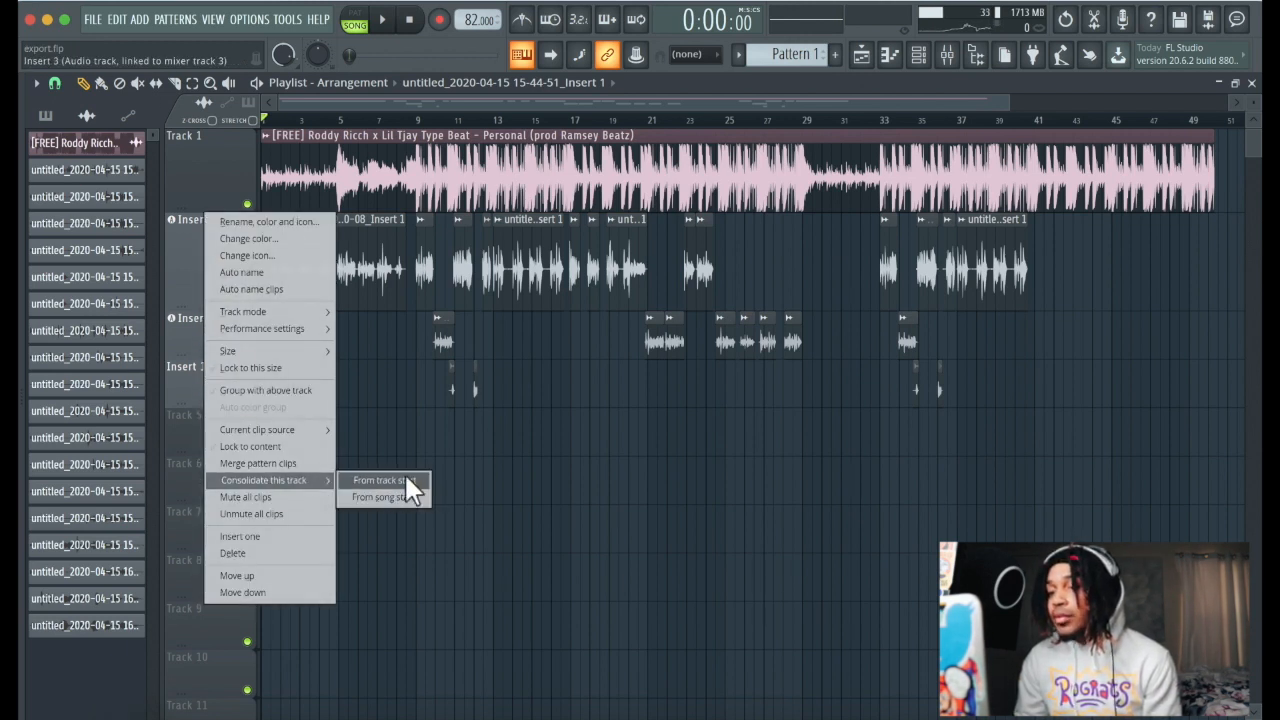
{"action": "mouse_move", "coordinate": [398, 498]}
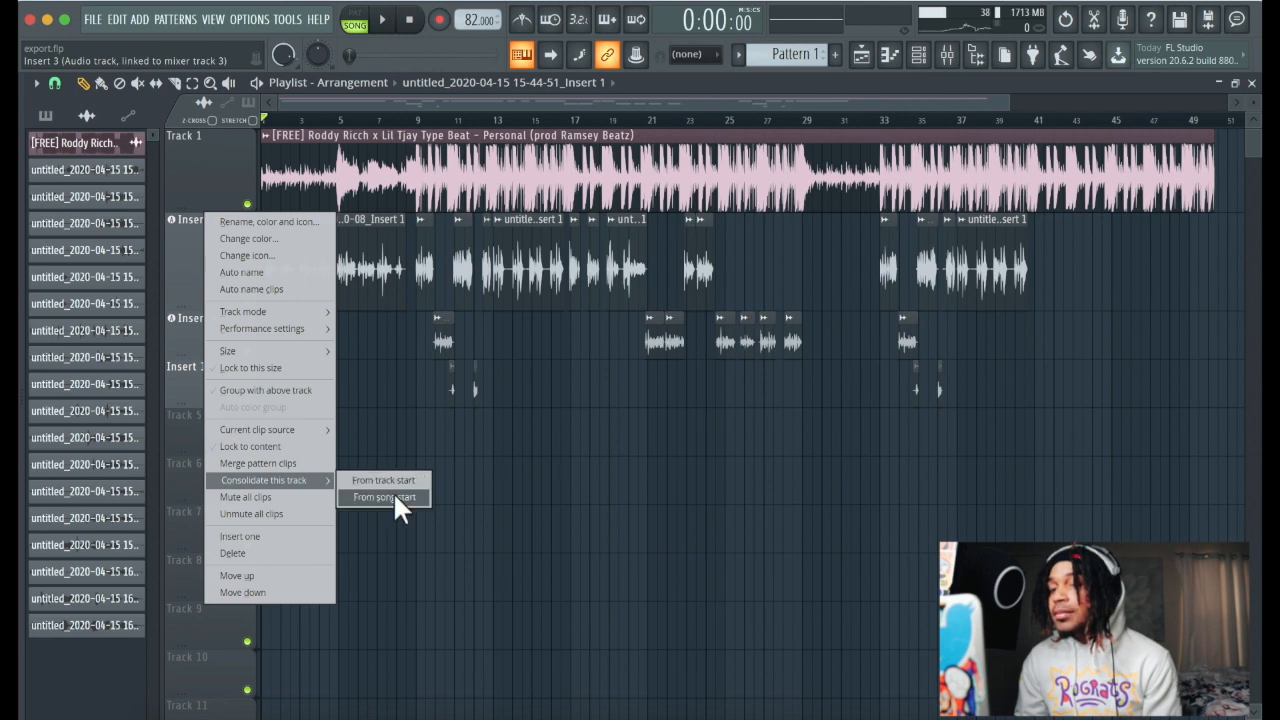
{"action": "left_click", "coordinate": [384, 496]}
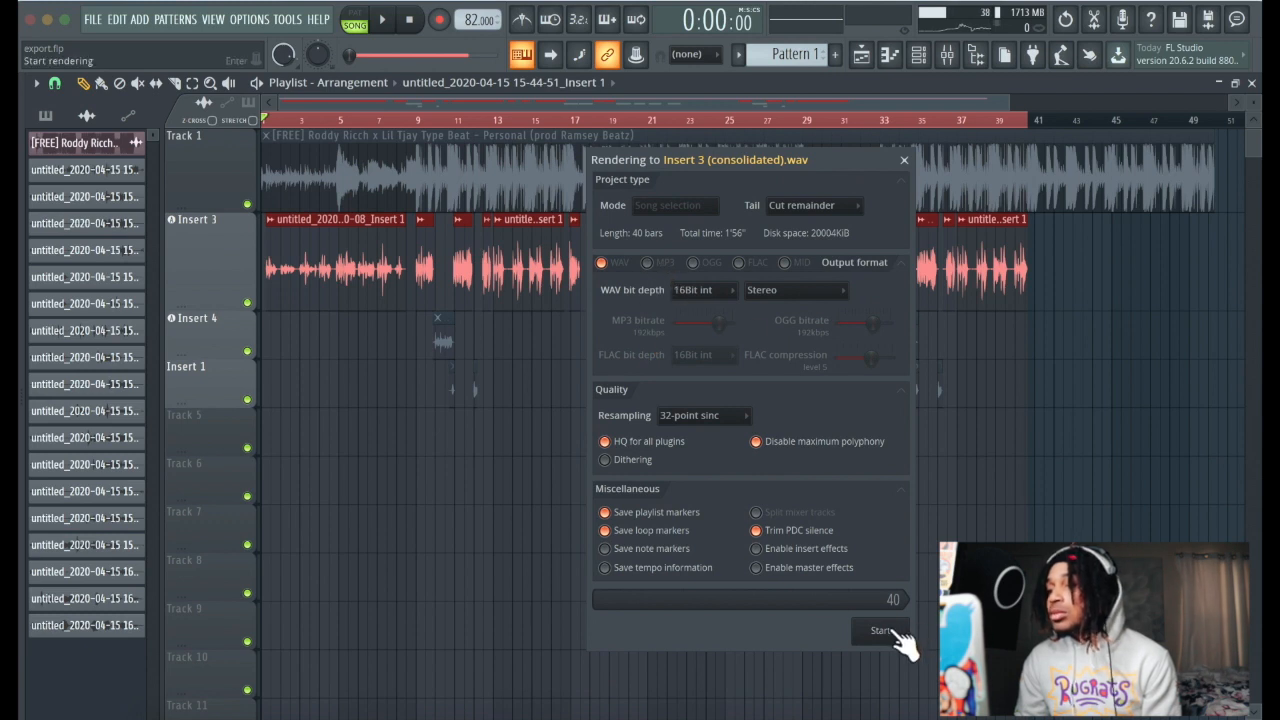
{"action": "left_click", "coordinate": [880, 630]}
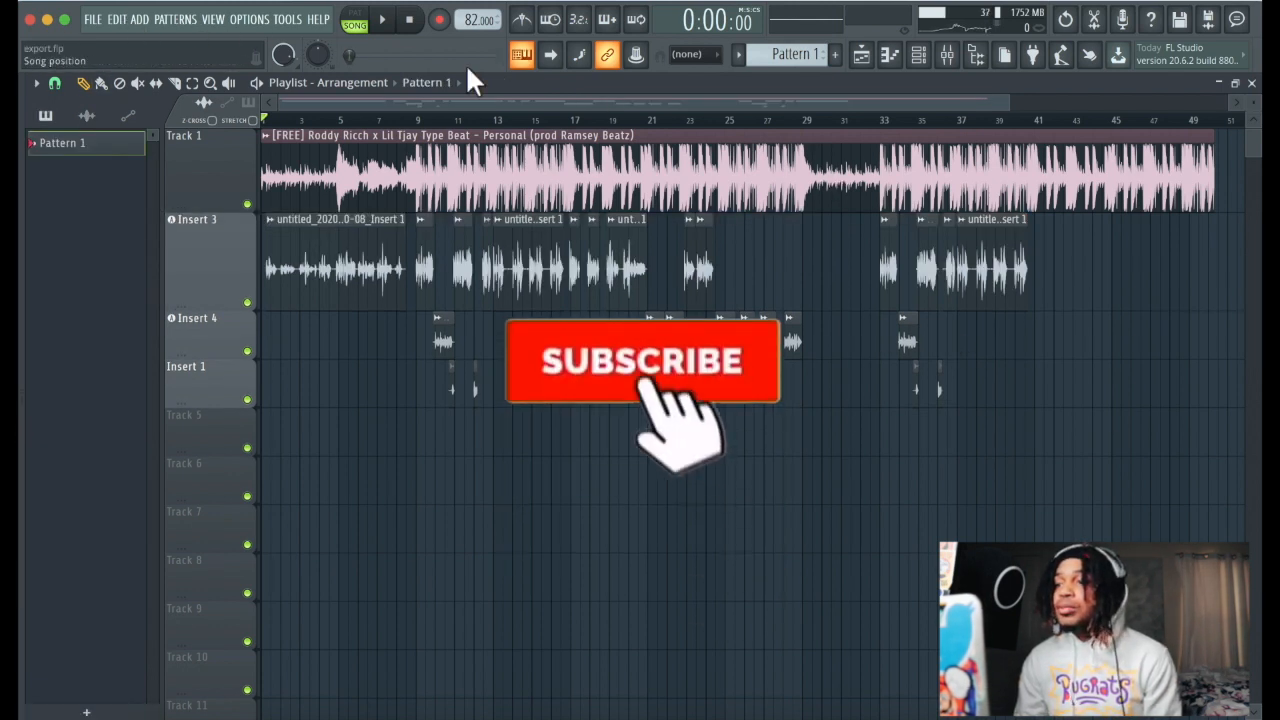
Start a WAV export of the project and create a new destination folder named STEMS.
{"action": "left_click", "coordinate": [92, 22]}
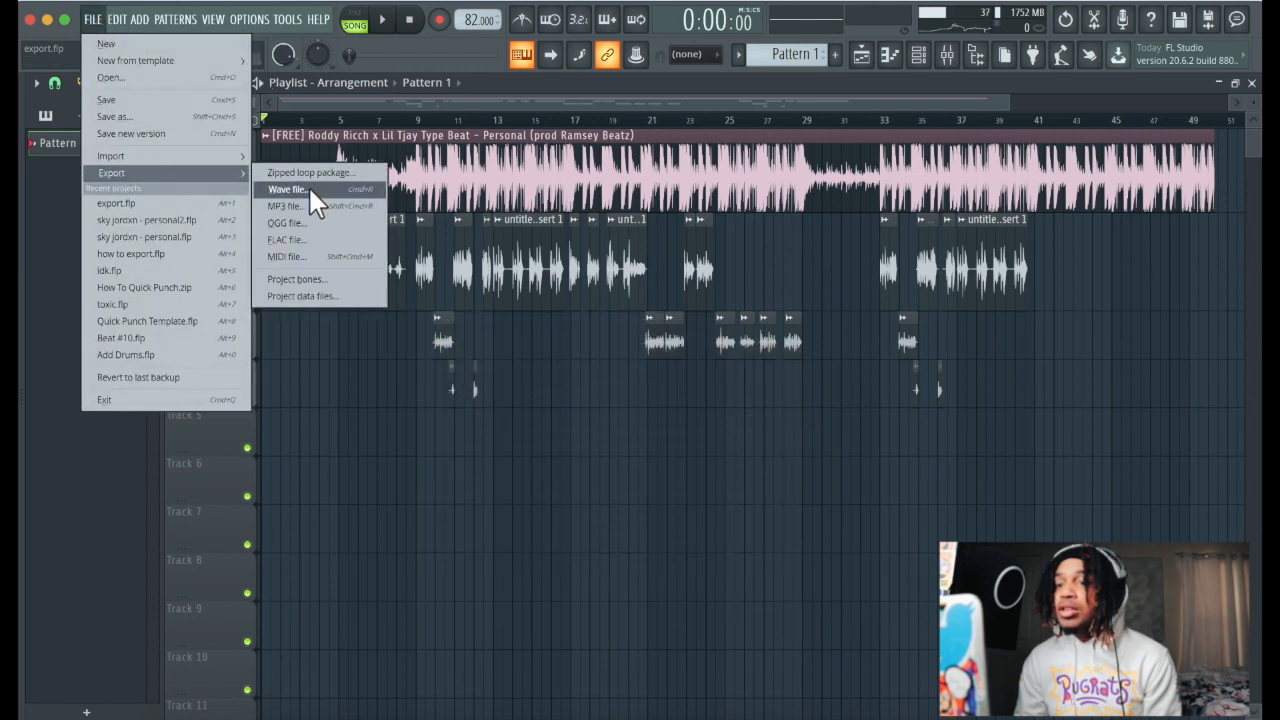
{"action": "left_click", "coordinate": [288, 188]}
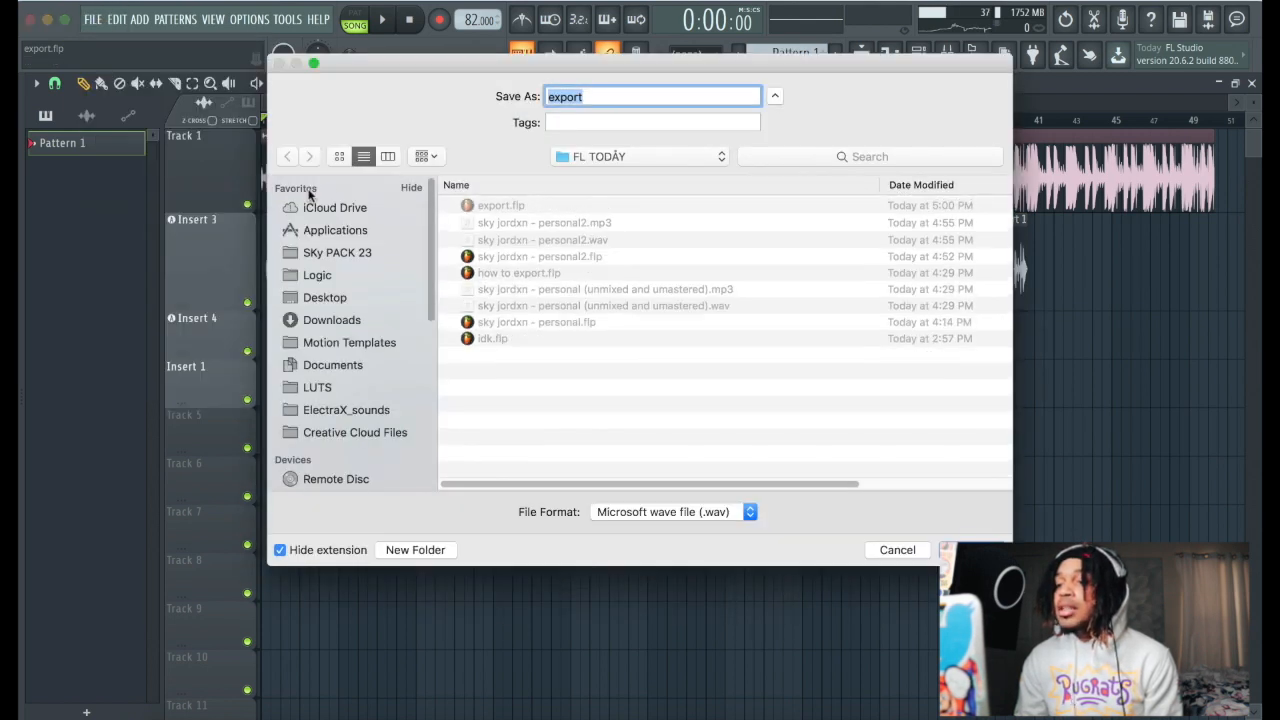
{"action": "left_click", "coordinate": [416, 550]}
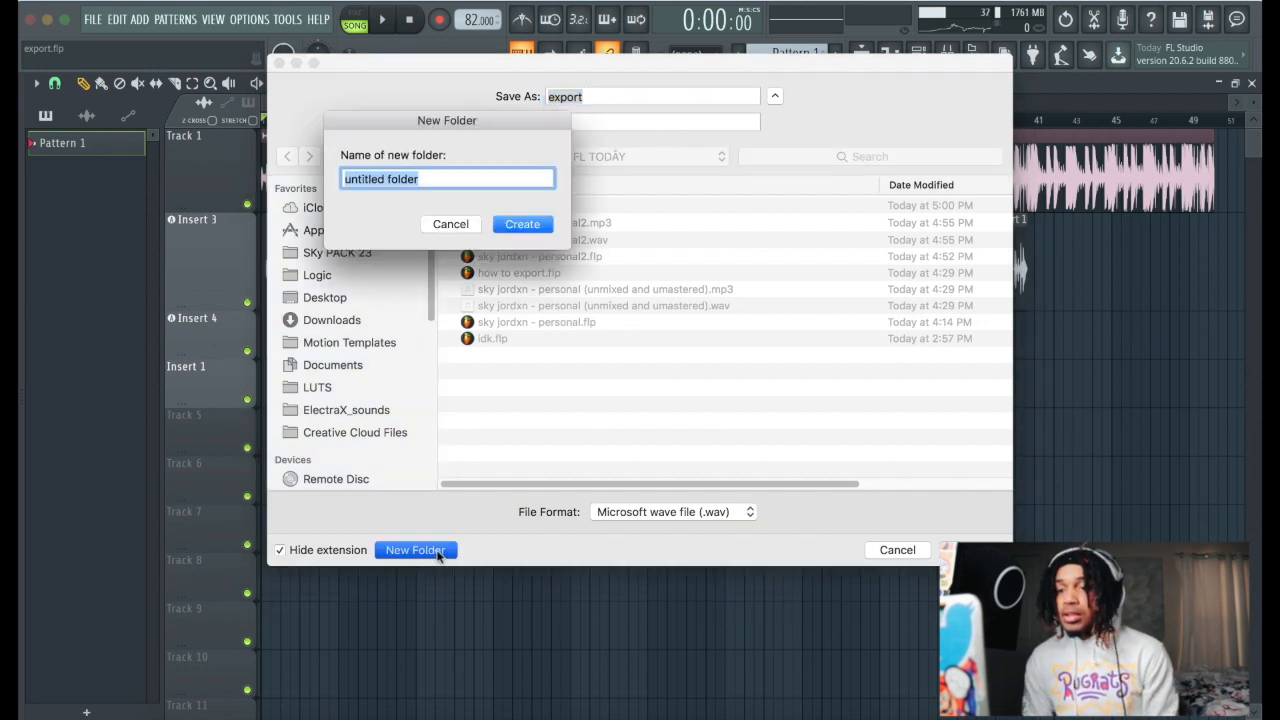
{"action": "type", "text": "STEMS"}
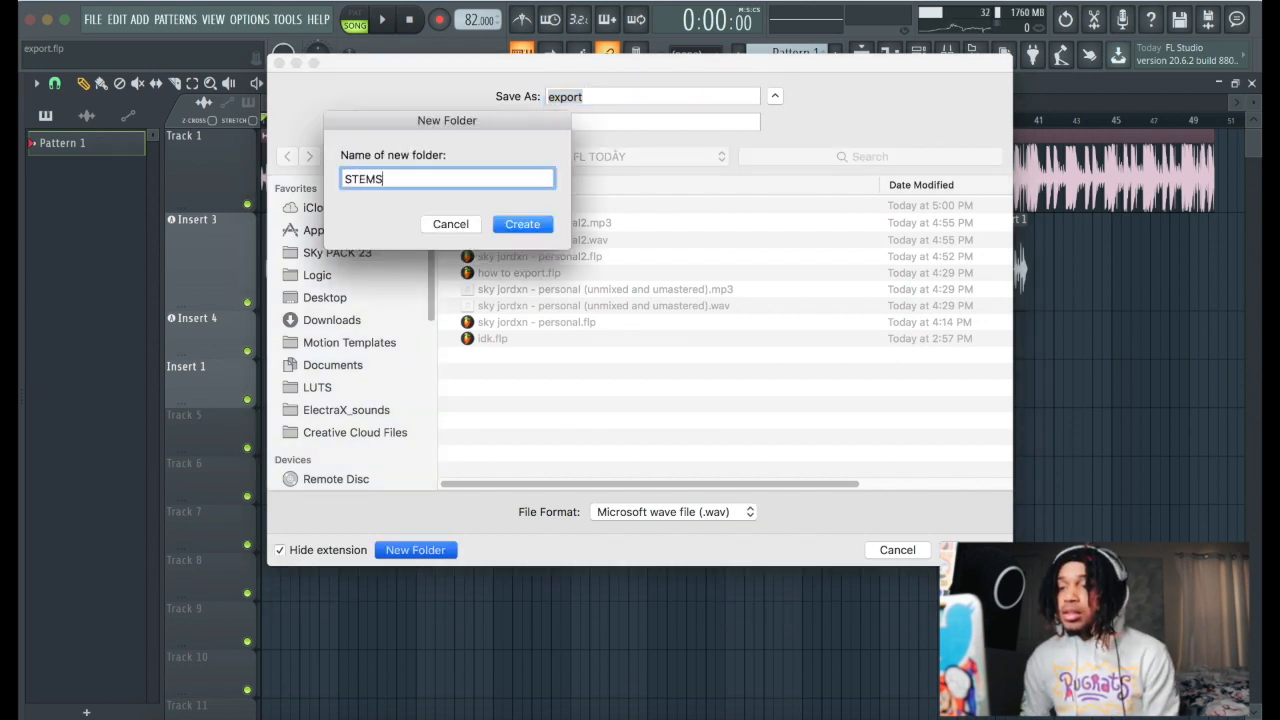
{"action": "left_click", "coordinate": [522, 224]}
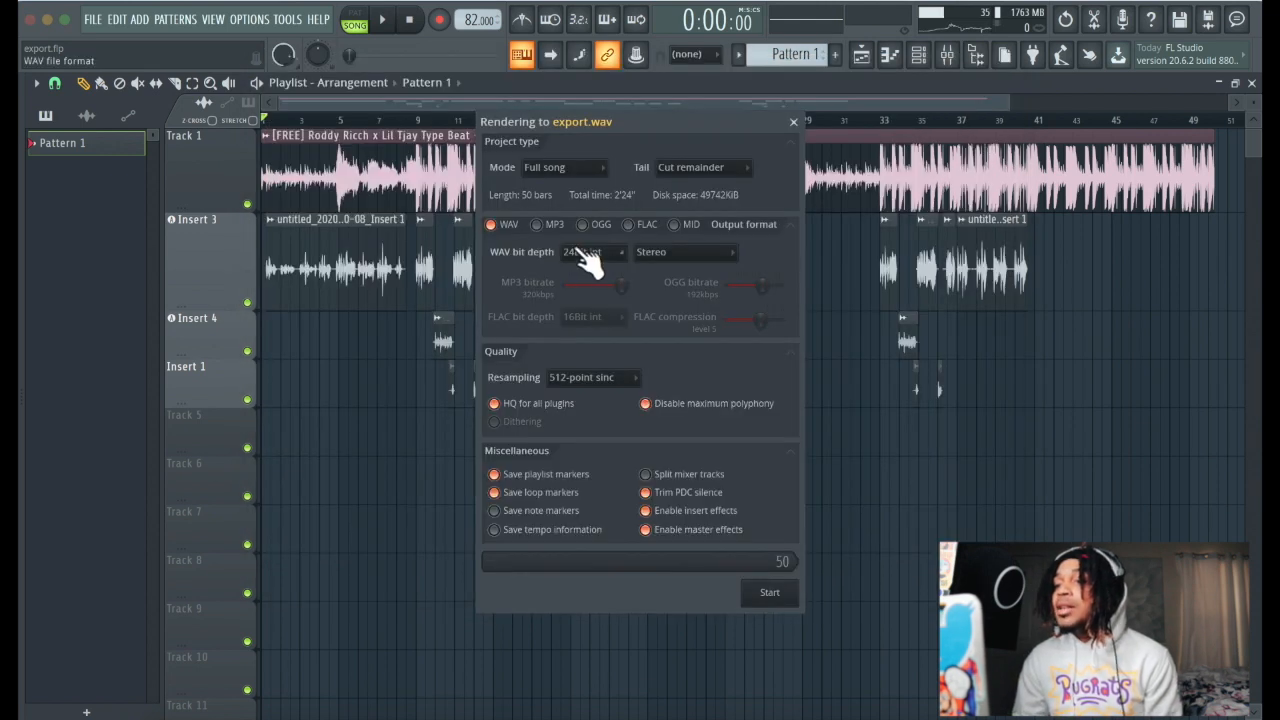
{"action": "mouse_move", "coordinate": [716, 184]}
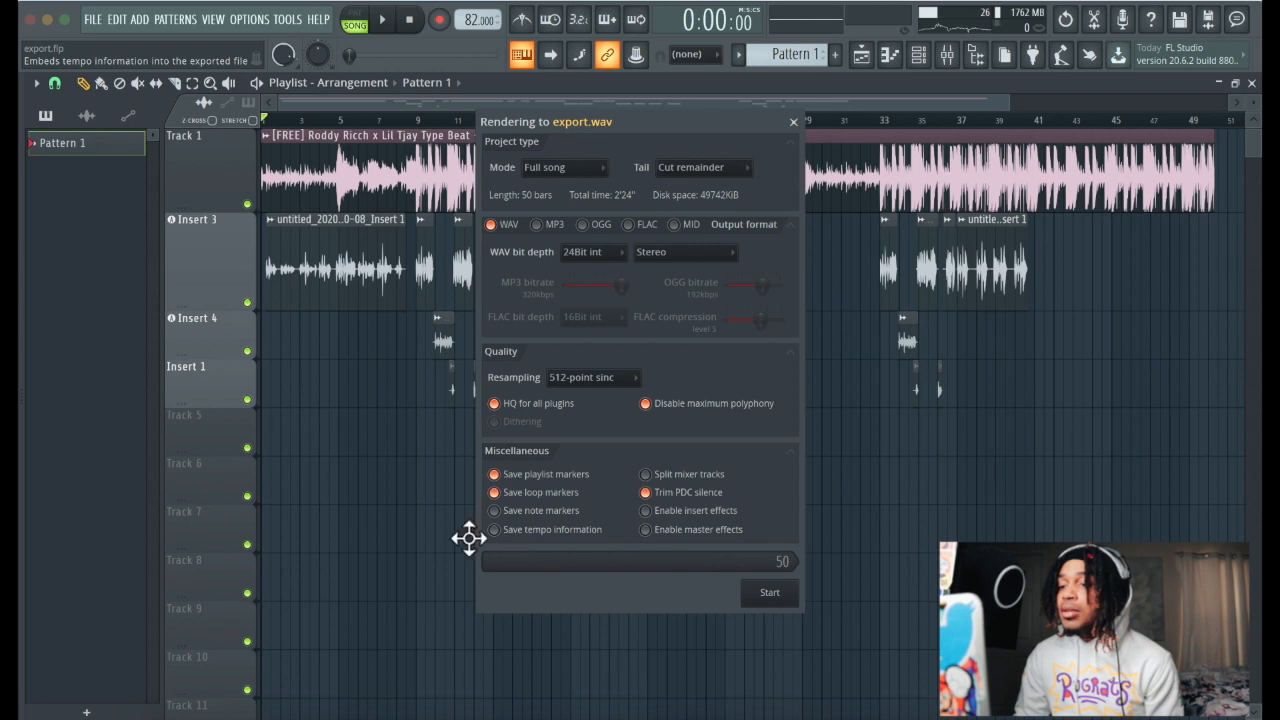
{"action": "mouse_move", "coordinate": [500, 540]}
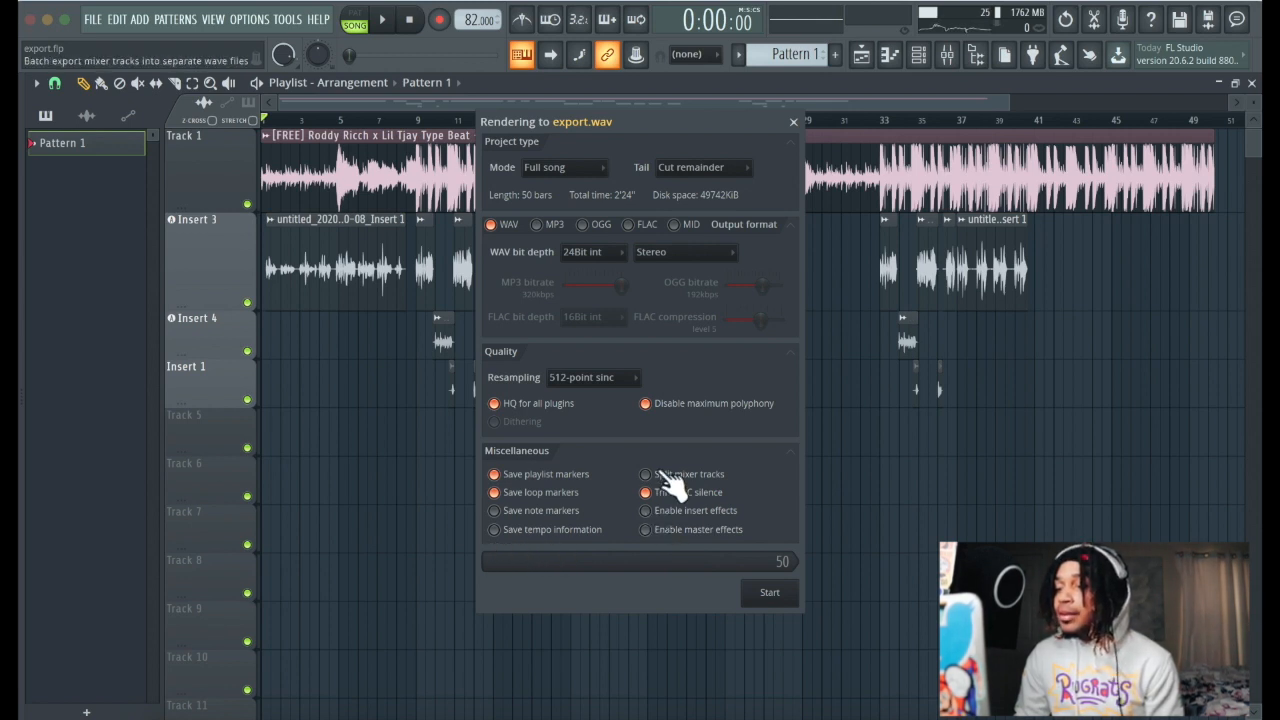
Enable Split mixer tracks and render the song so each insert exports as its own WAV.
{"action": "left_click", "coordinate": [644, 474]}
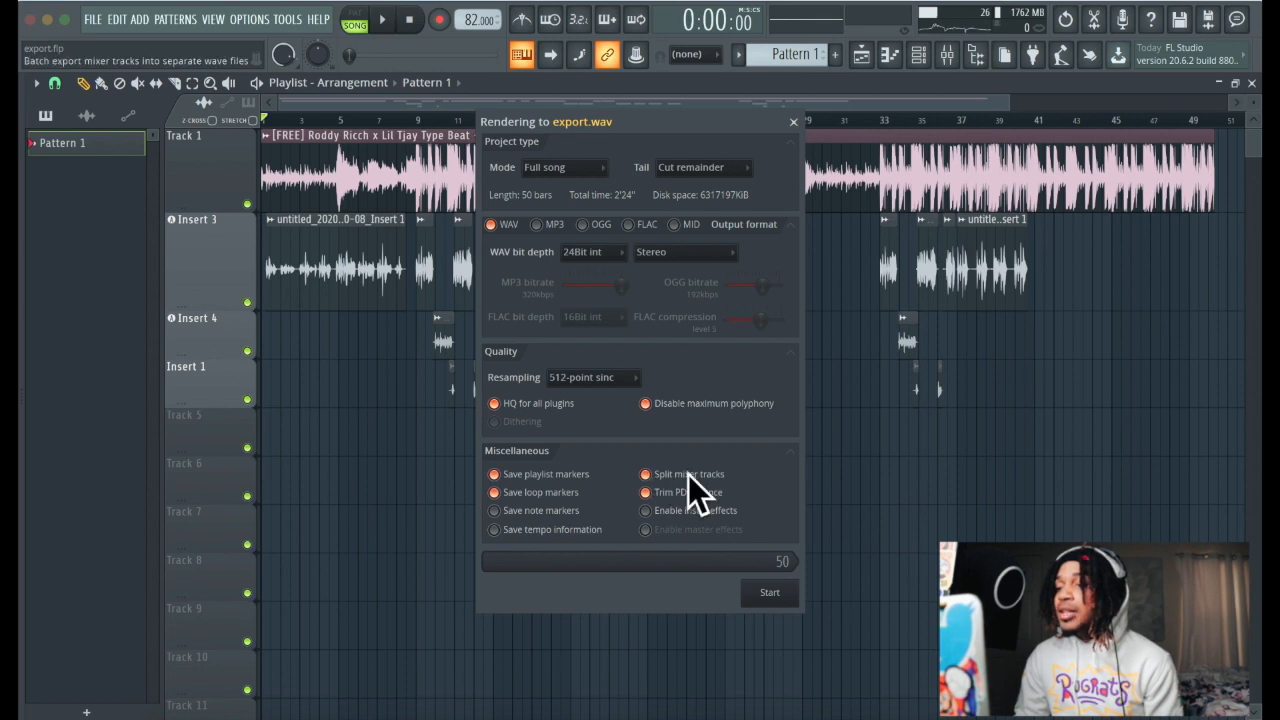
{"action": "left_click", "coordinate": [640, 492]}
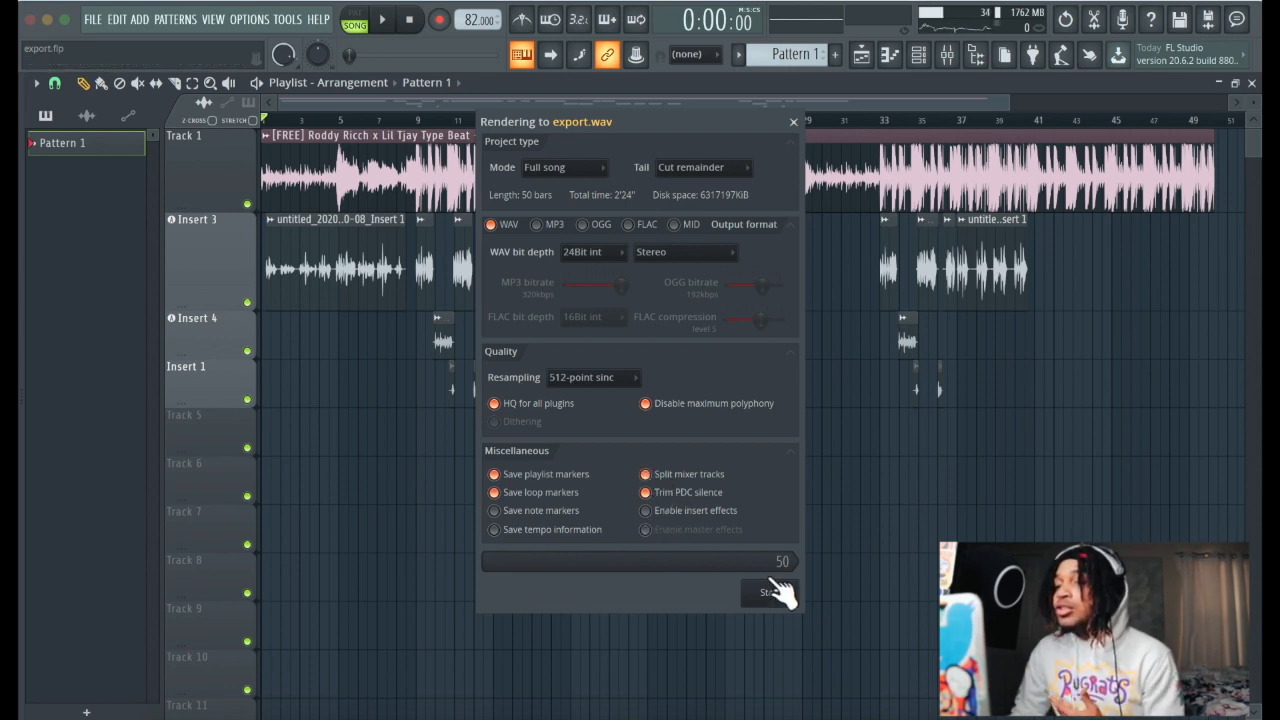
{"action": "mouse_move", "coordinate": [600, 280]}
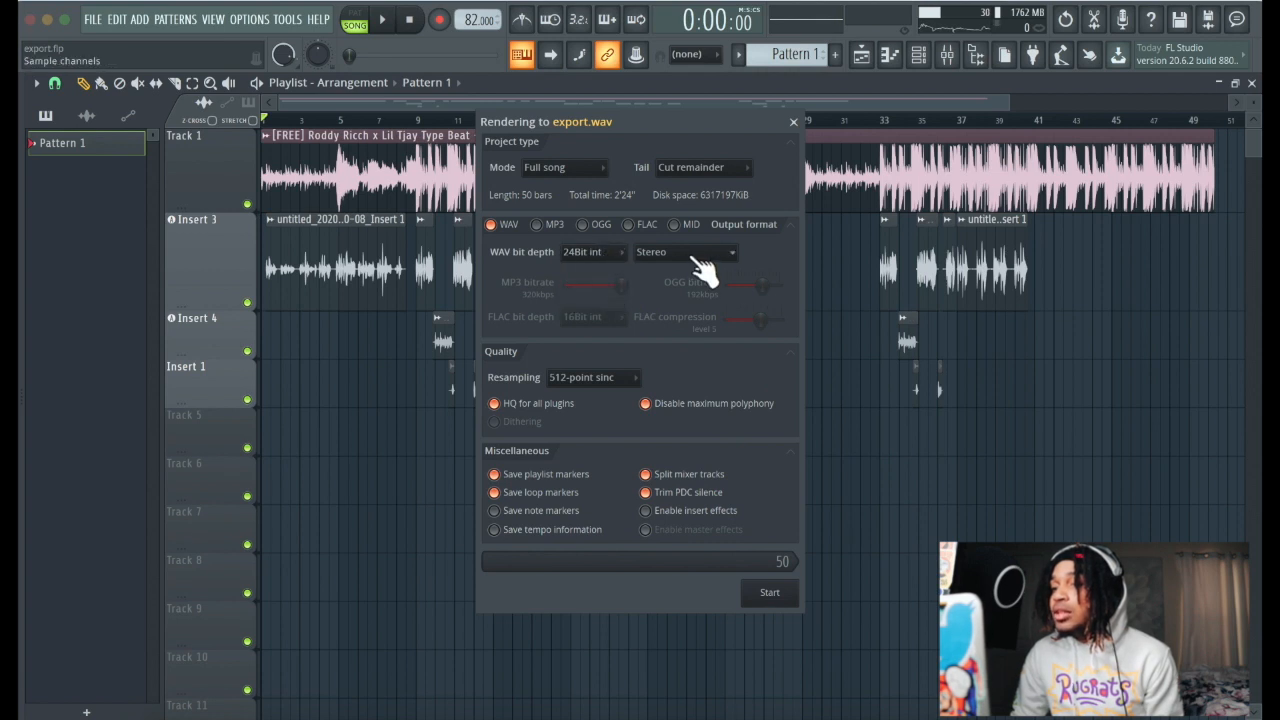
{"action": "mouse_move", "coordinate": [648, 210]}
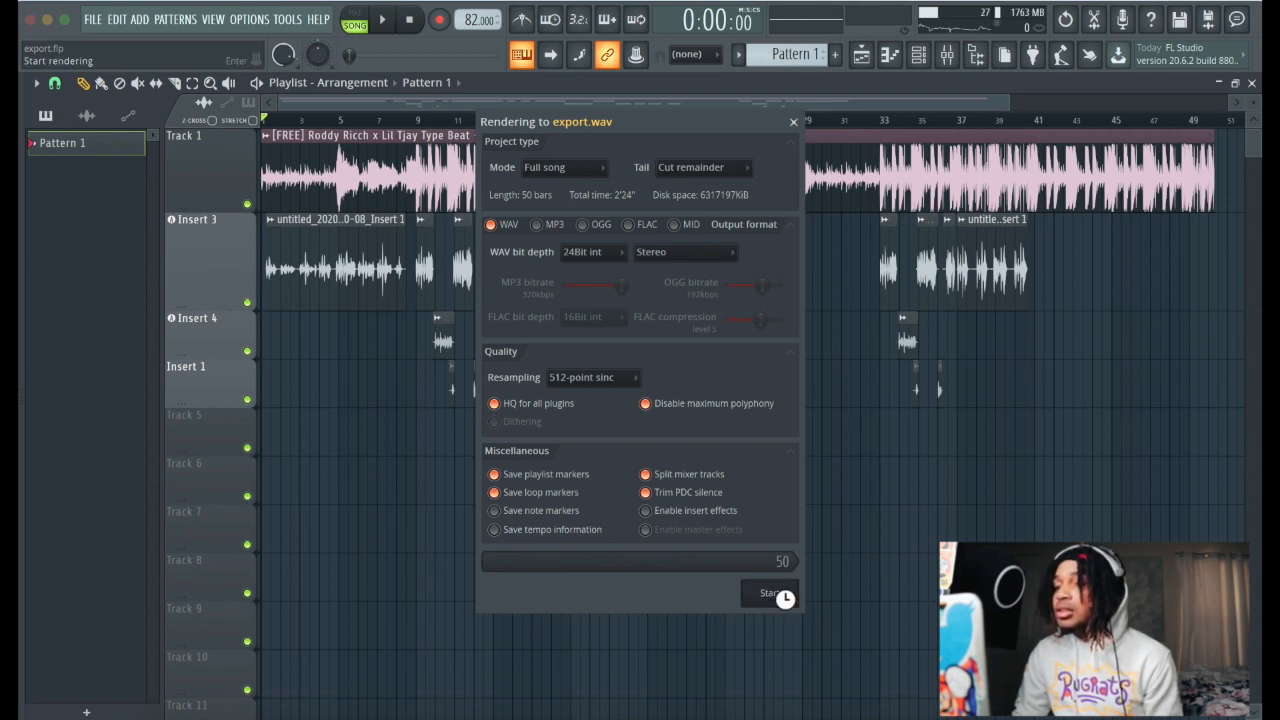
{"action": "left_click", "coordinate": [768, 592]}
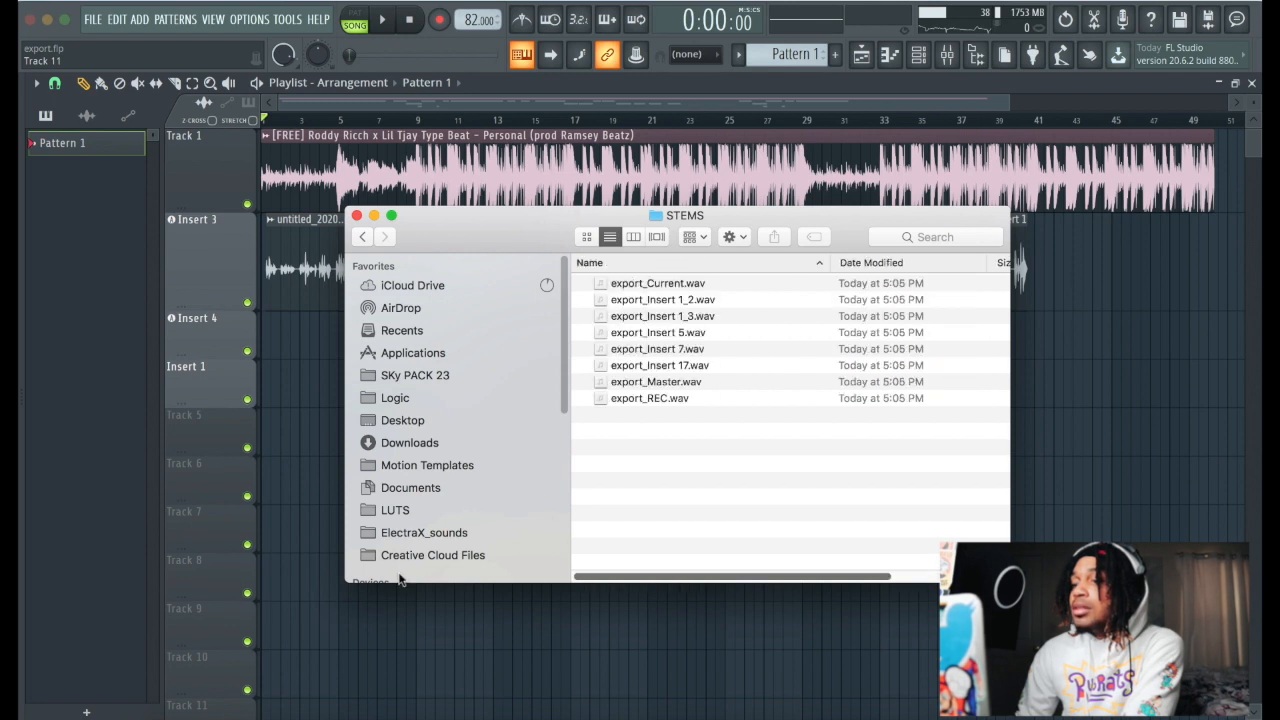
Browse the STEMS folder in Finder and preview the Insert 17 stem to confirm its 2:24 length.
{"action": "left_click", "coordinate": [660, 364]}
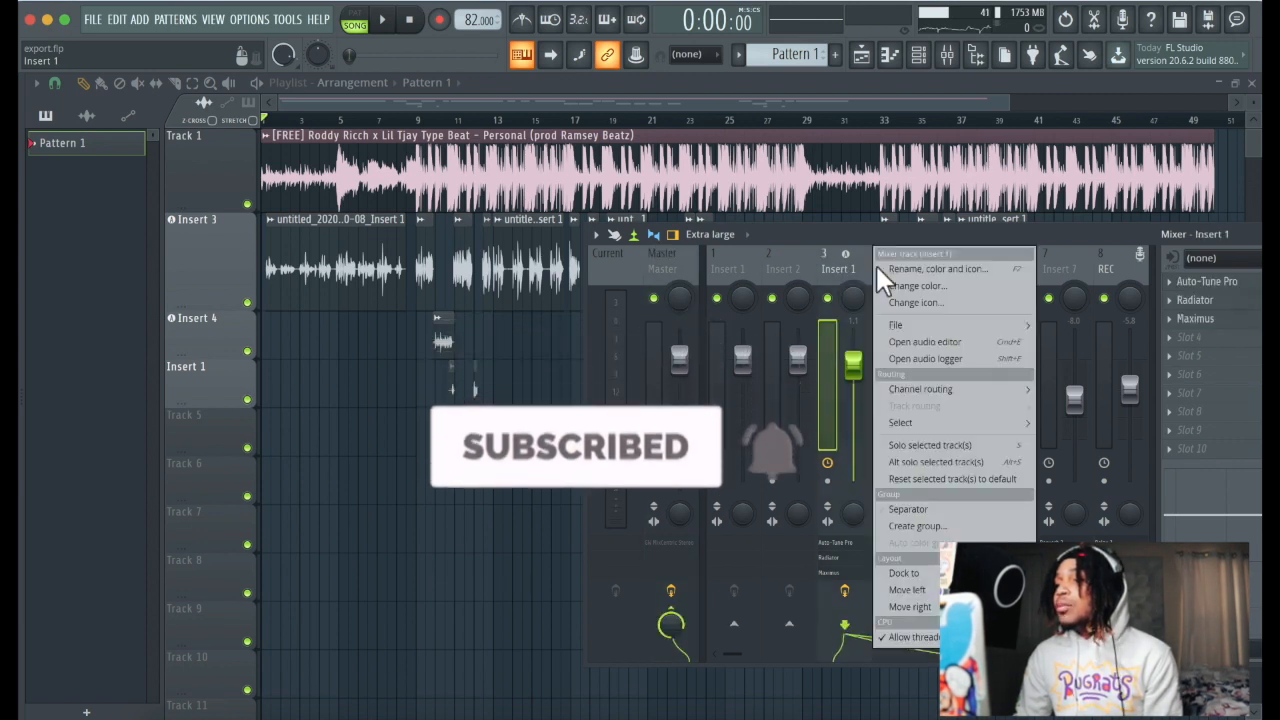
{"action": "left_click", "coordinate": [928, 268]}
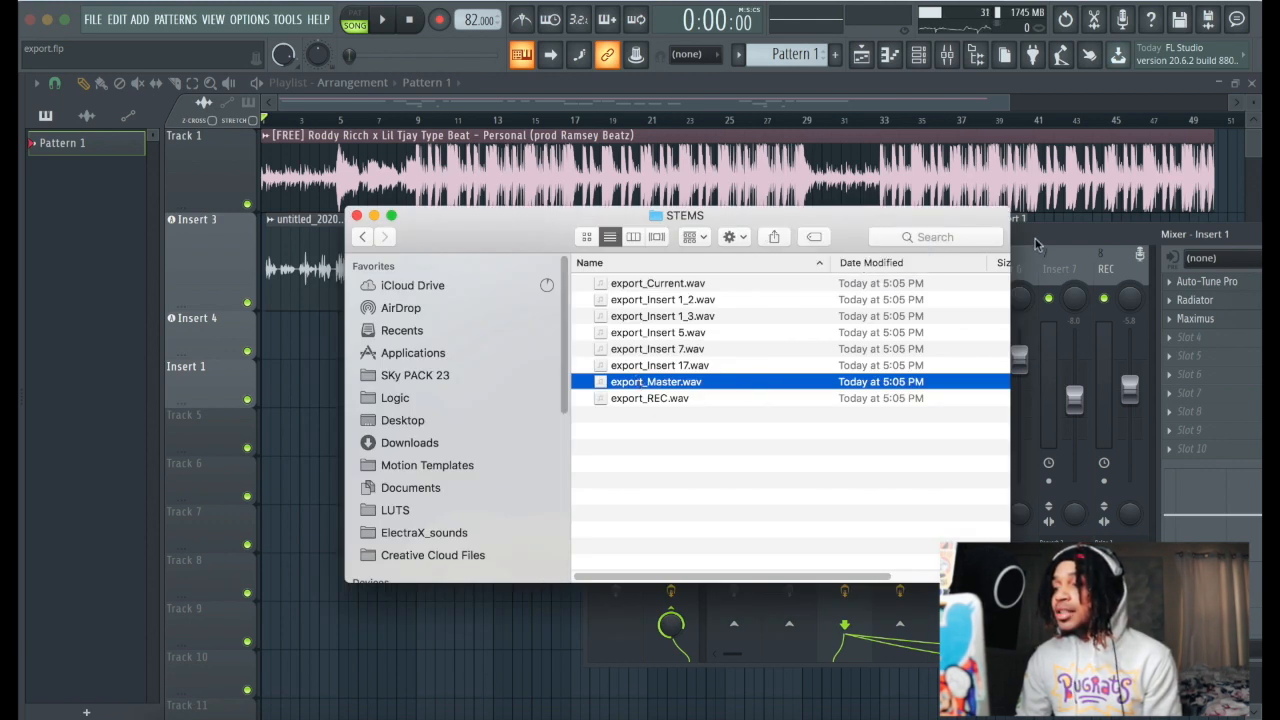
{"action": "left_click", "coordinate": [658, 348]}
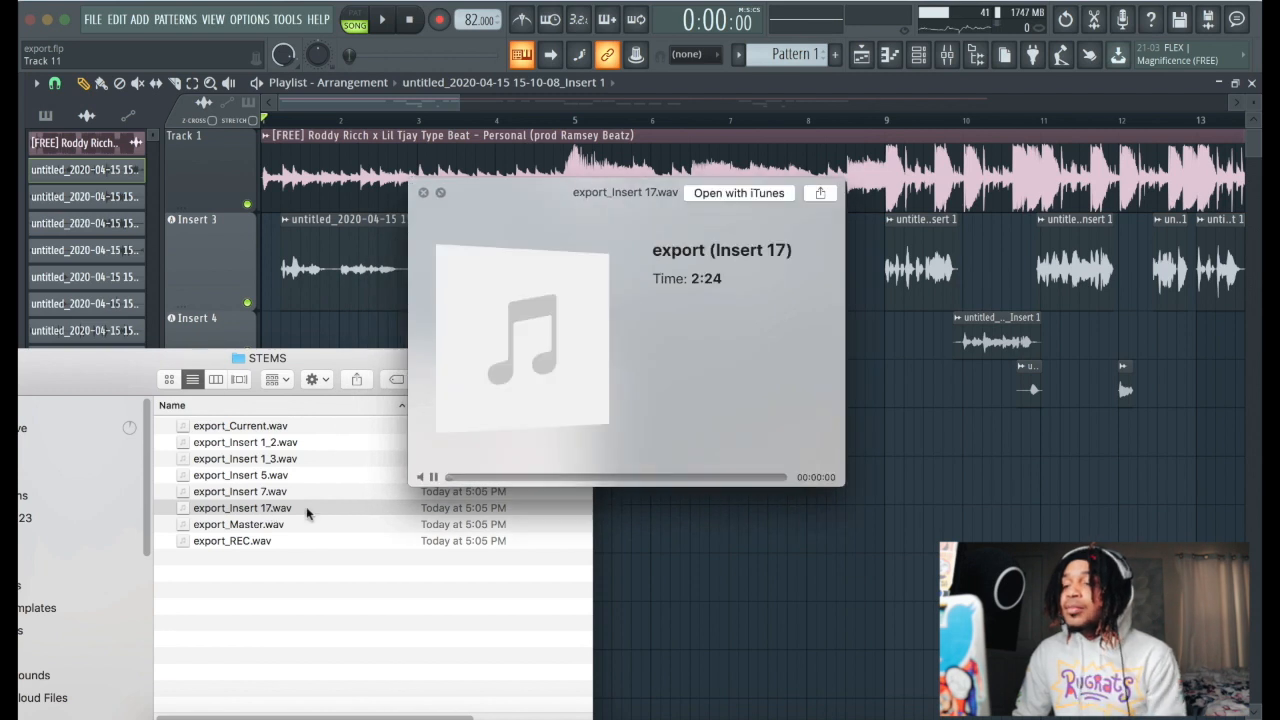
Rename export_Insert 17.wav to instrumental.wav, leaving the other stems unchanged.
{"action": "left_click", "coordinate": [240, 508]}
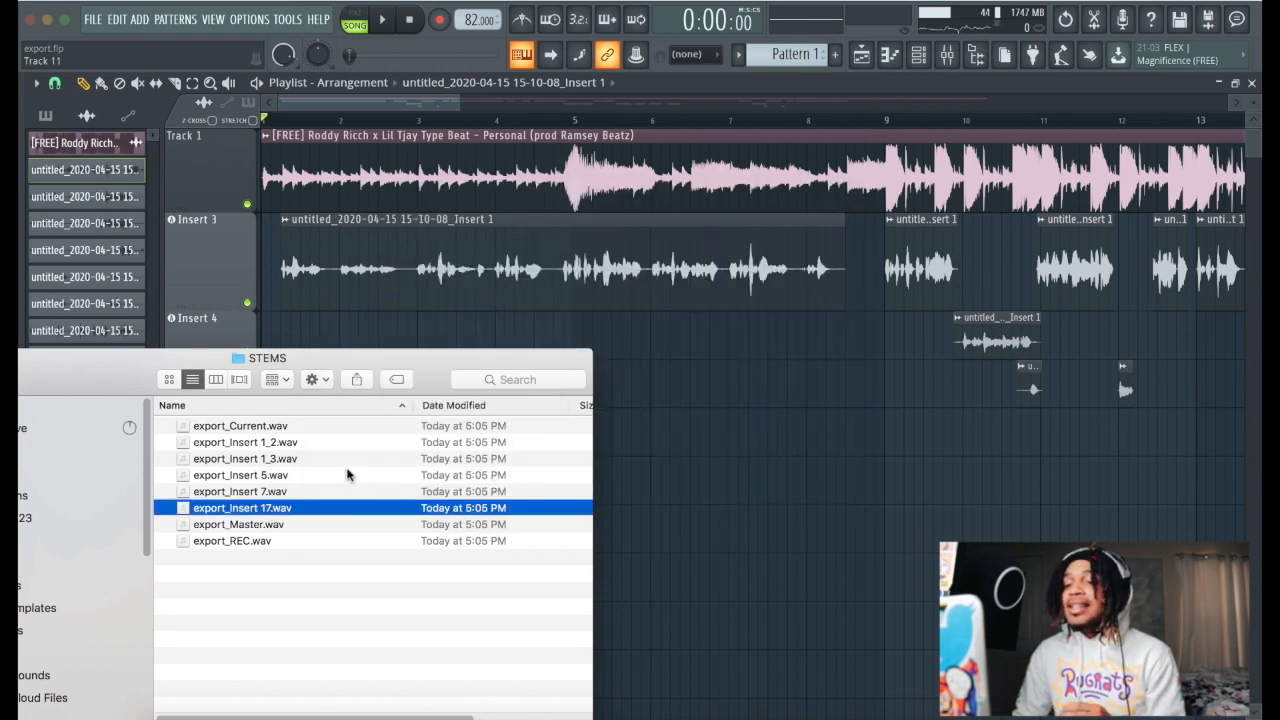
{"action": "right_click", "coordinate": [240, 508]}
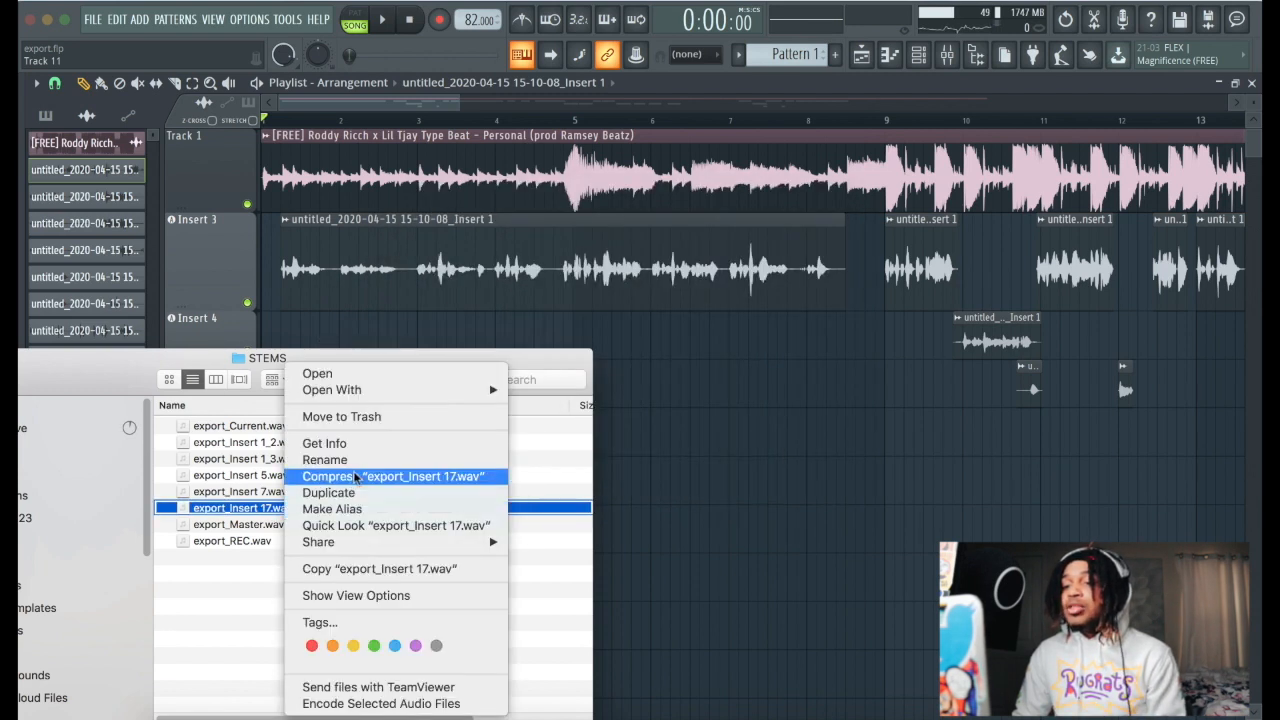
{"action": "left_click", "coordinate": [324, 458]}
{"action": "type", "text": "instrumental"}
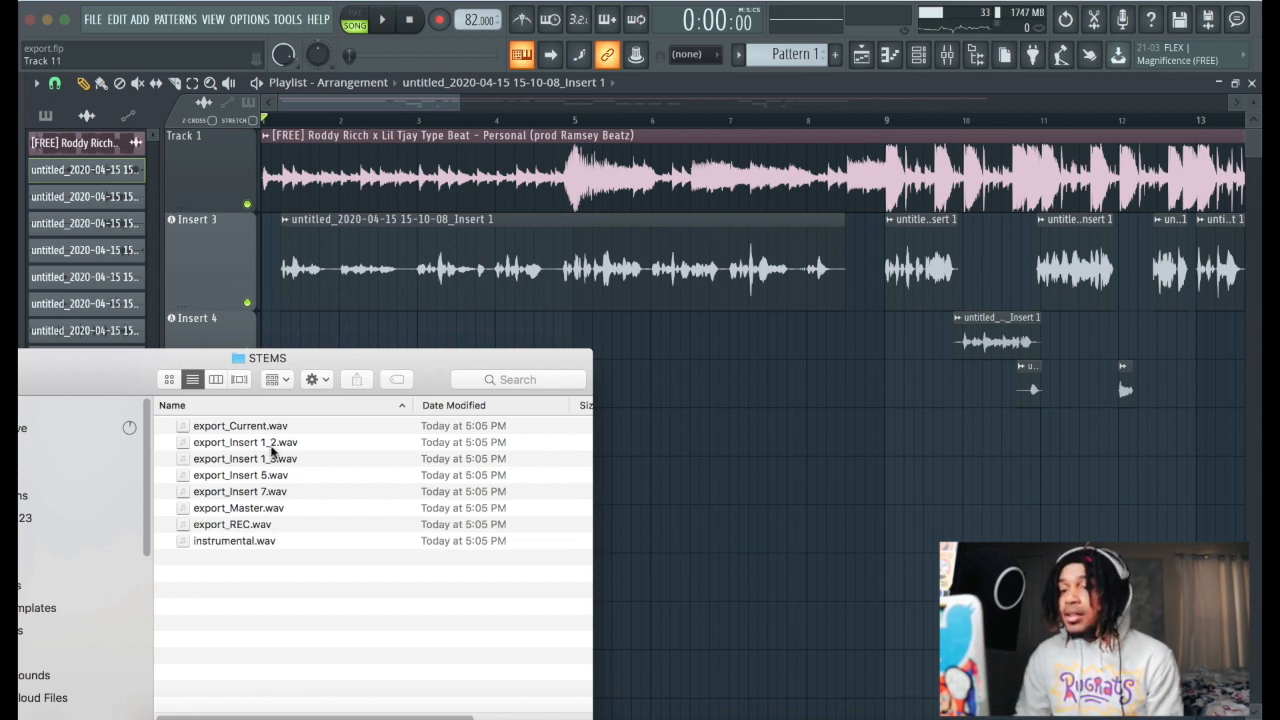
{"action": "left_click", "coordinate": [240, 476]}
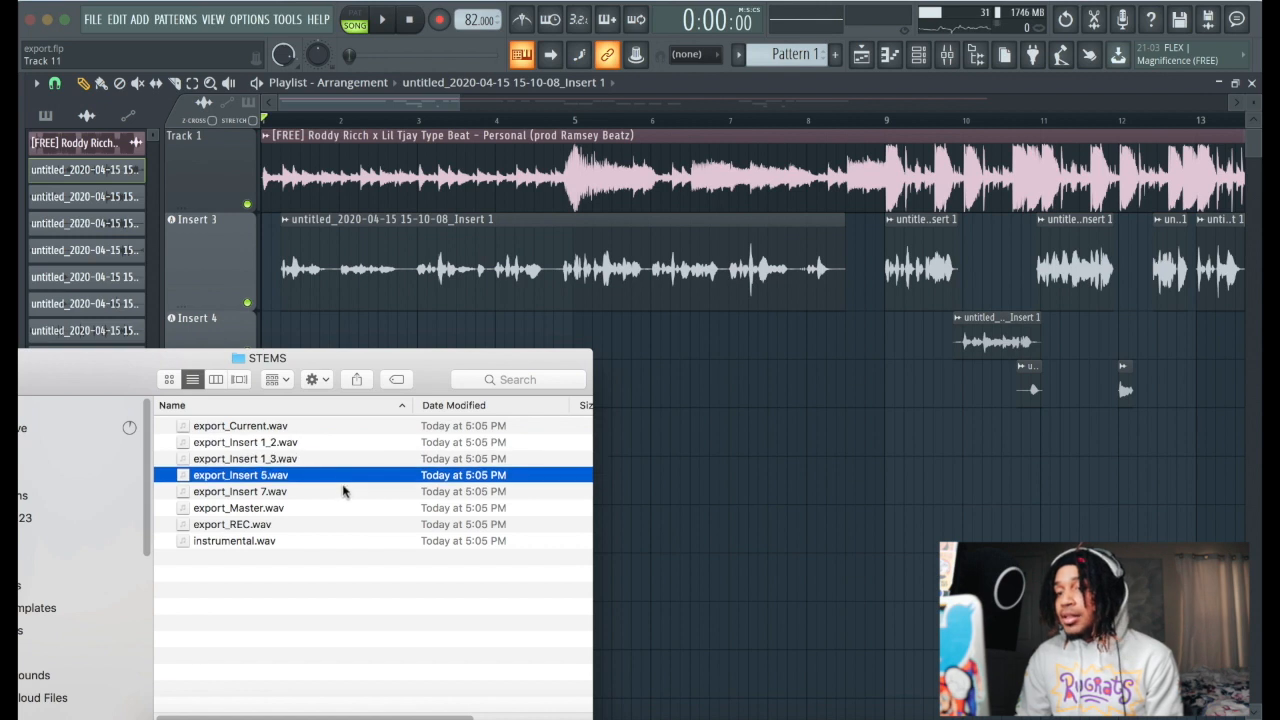